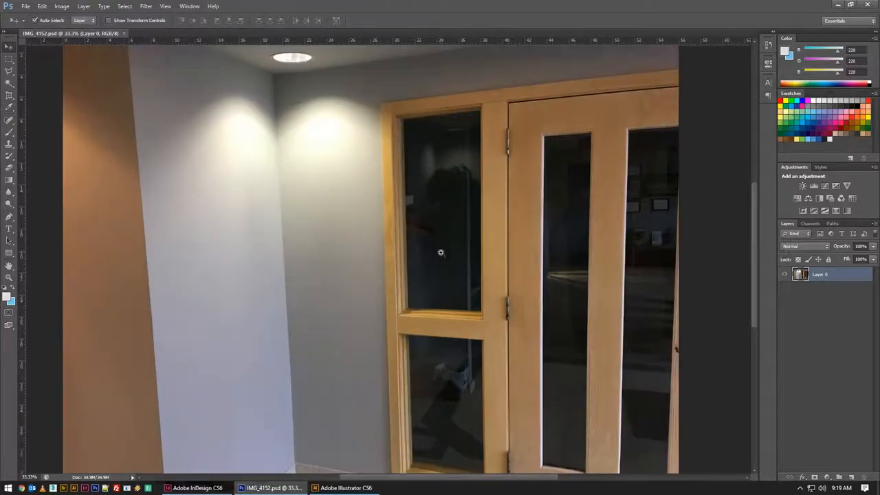
Pan the enlarged hallway photo, then zoom out until the whole image fits the window.
drag(440, 253, 412, 246)
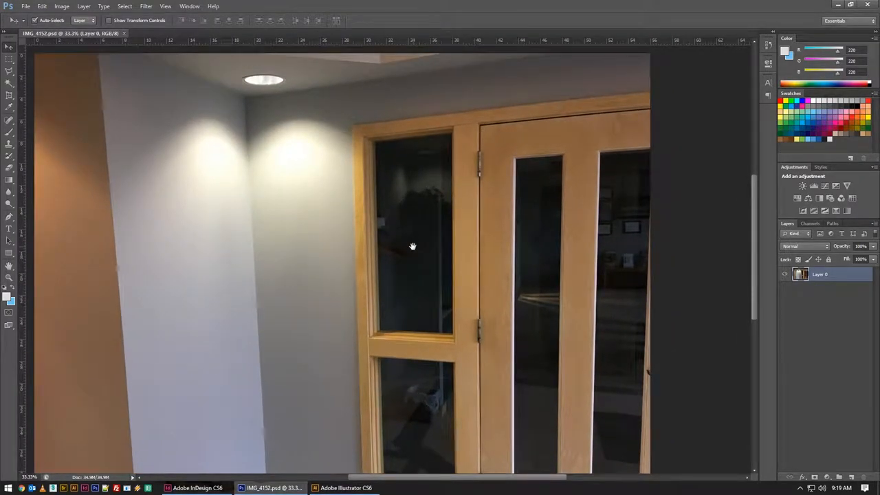
drag(412, 246, 382, 240)
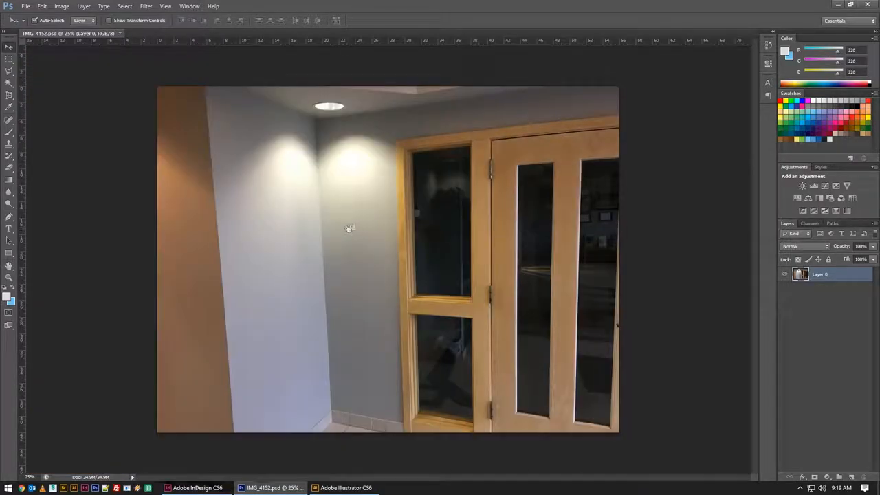
mouse_move(316, 195)
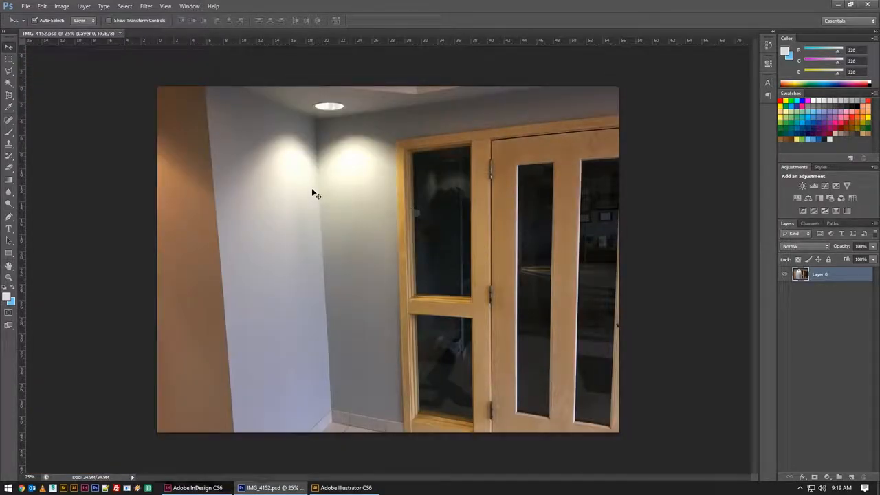
mouse_move(215, 157)
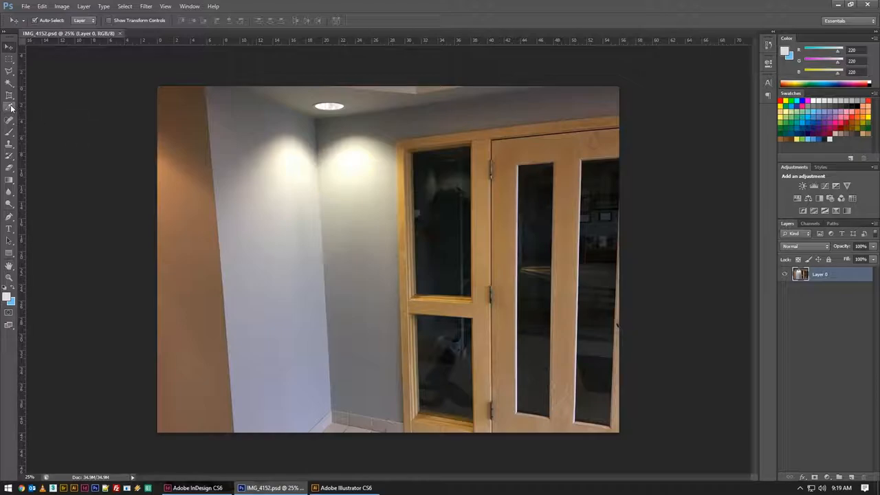
Draw a Ruler measuring line along the door frame's vertical edge.
click(9, 109)
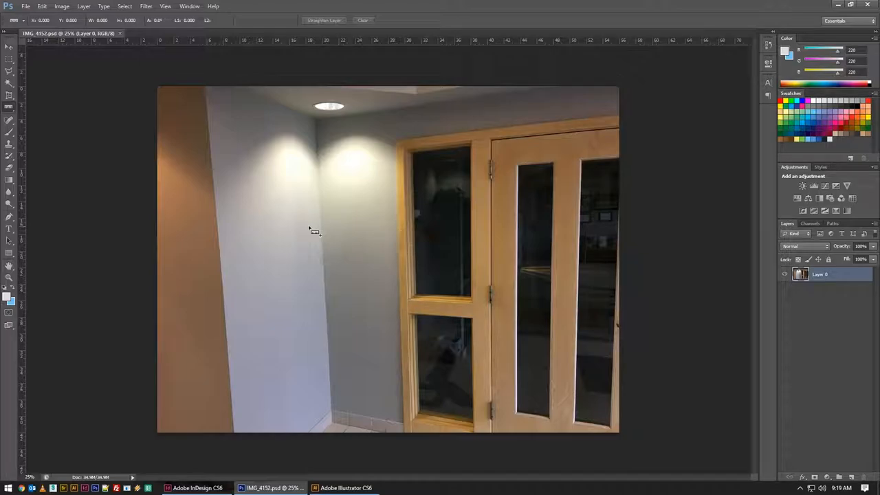
mouse_move(399, 146)
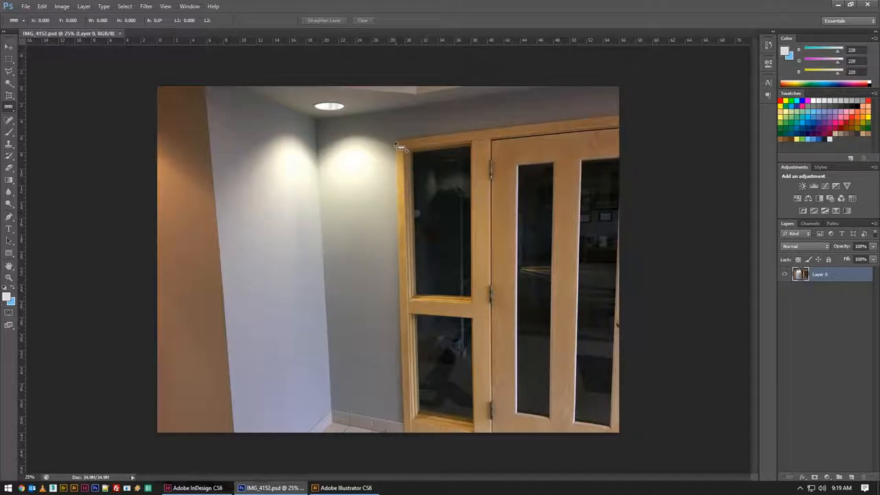
drag(396, 144, 404, 352)
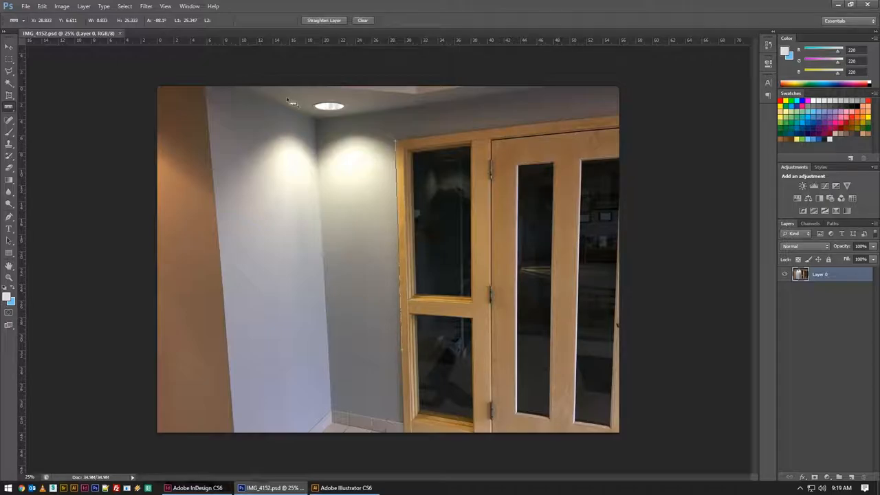
mouse_move(99, 22)
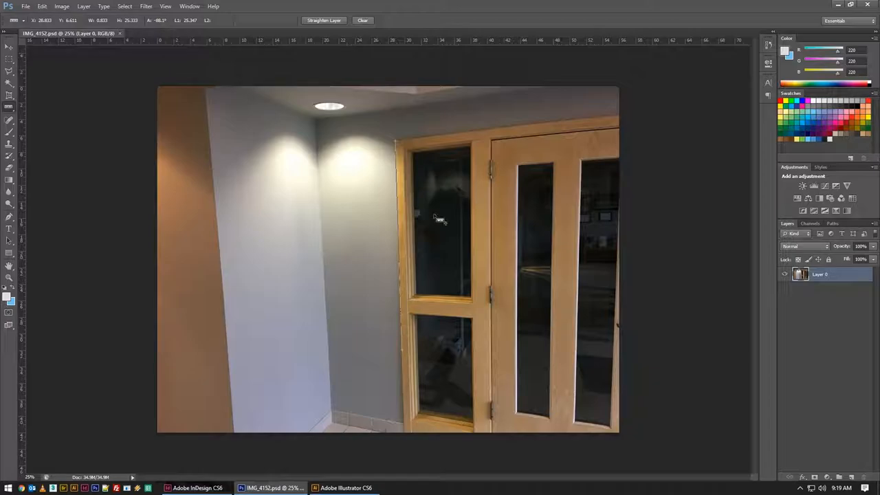
mouse_move(428, 168)
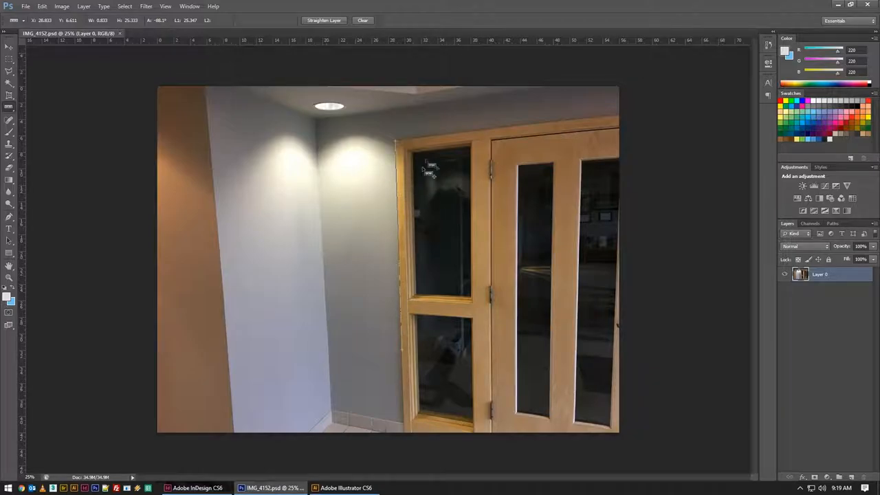
mouse_move(233, 213)
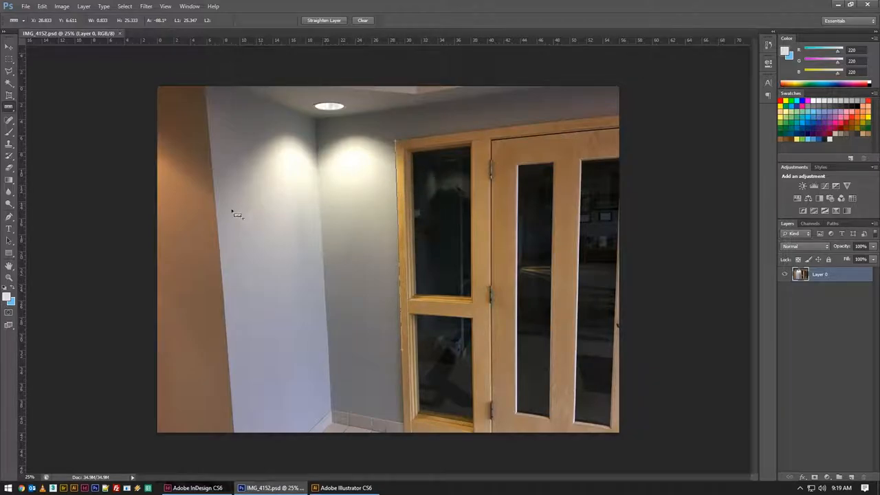
Draw a horizontal Ruler line across the pale left wall of the hallway.
drag(231, 209, 374, 209)
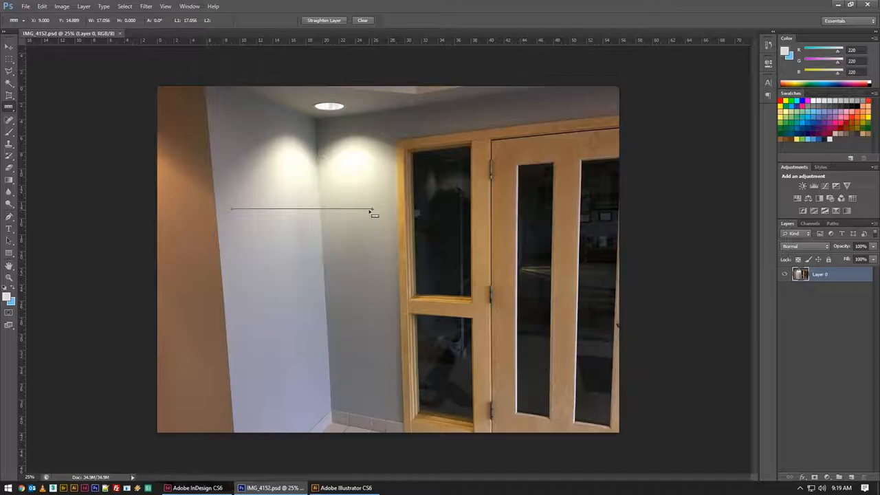
mouse_move(195, 136)
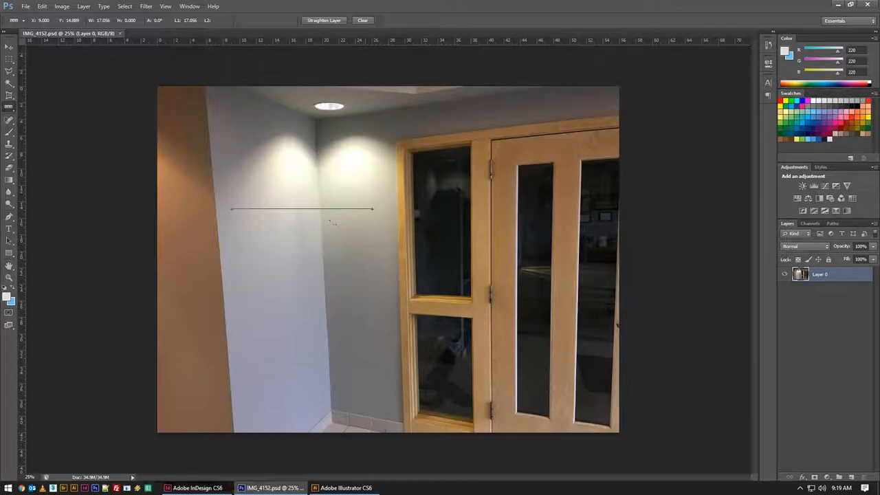
mouse_move(341, 305)
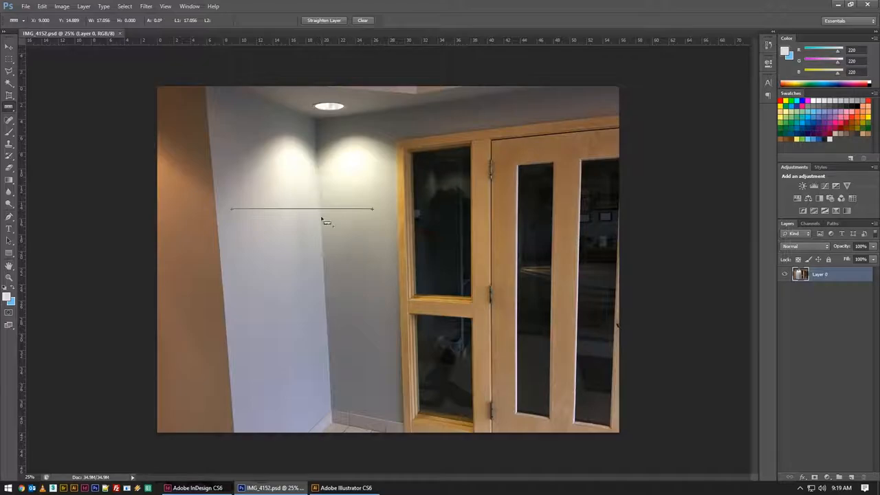
mouse_move(333, 401)
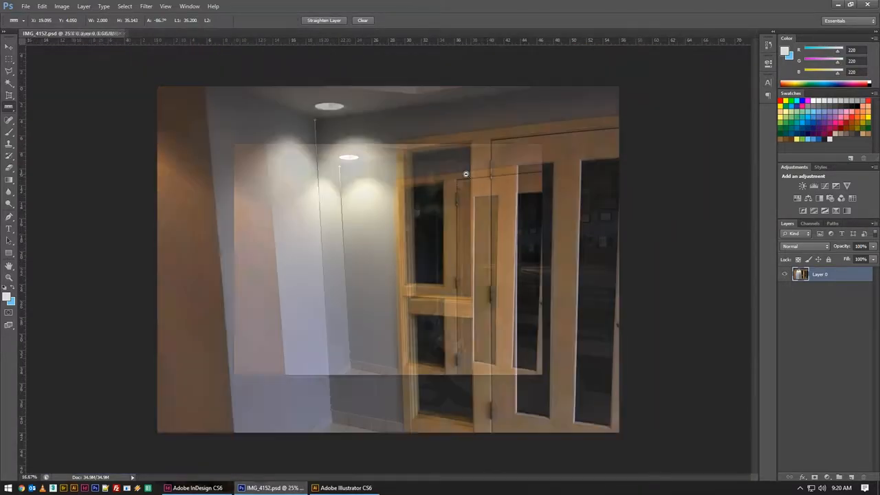
Apply Straighten Layer so the photo rotates along the measured line, leaving transparent edge wedges.
click(323, 20)
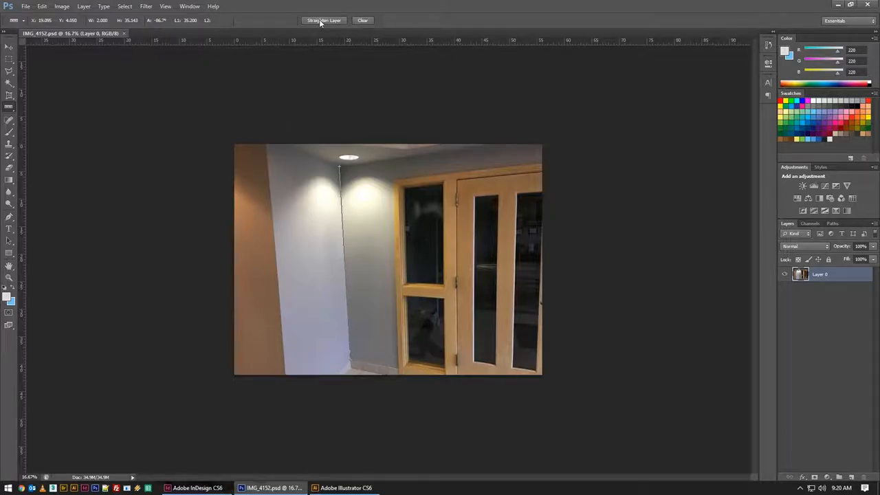
click(323, 21)
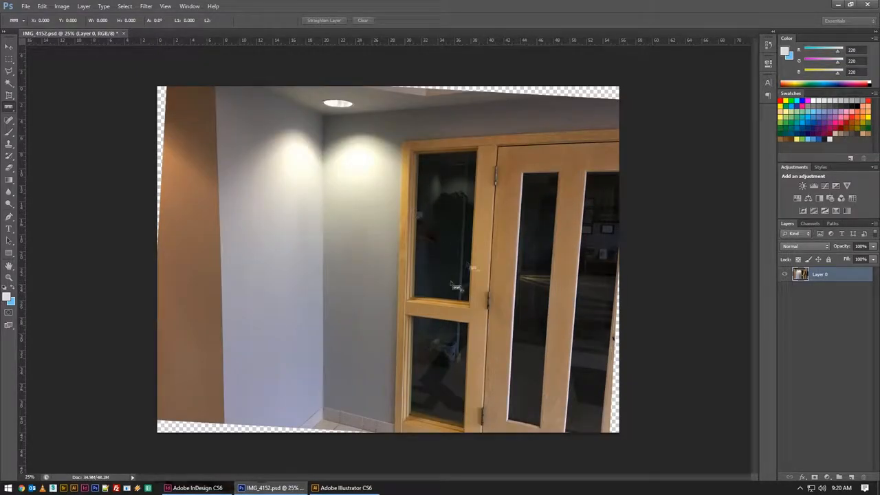
mouse_move(327, 240)
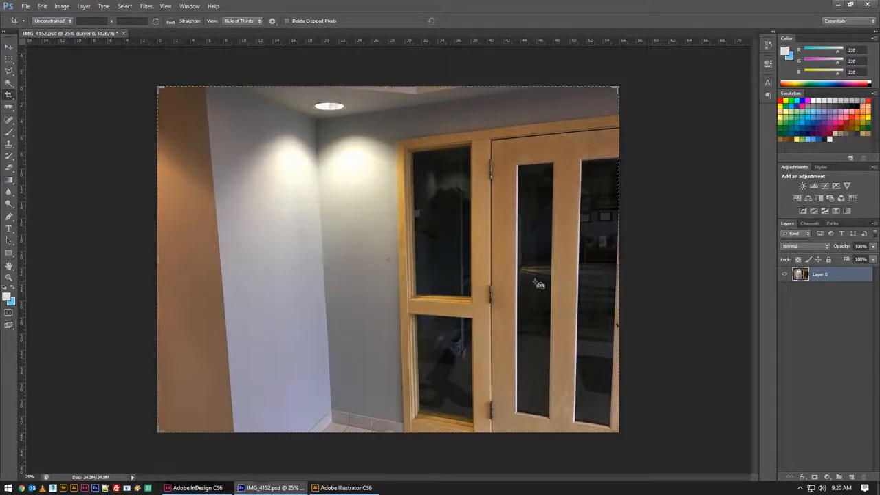
mouse_move(209, 118)
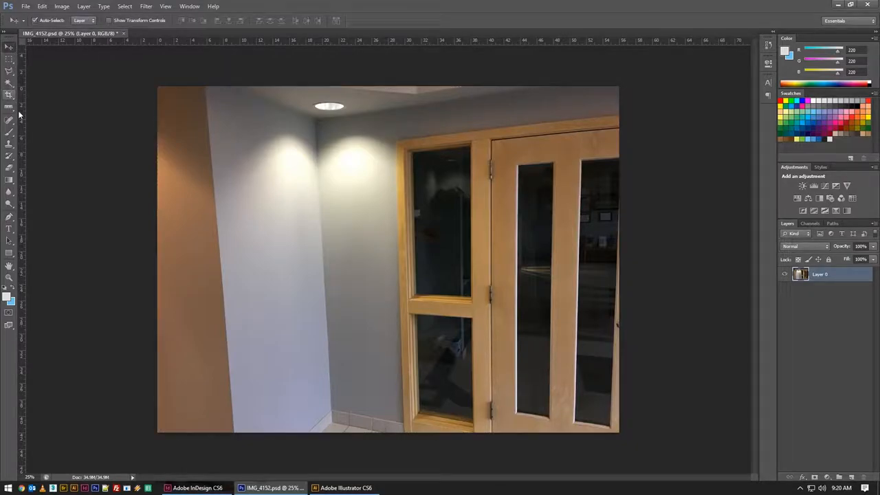
Choose the Ruler tool again from the Eyedropper group on the still-tilted photo.
right_click(820, 273)
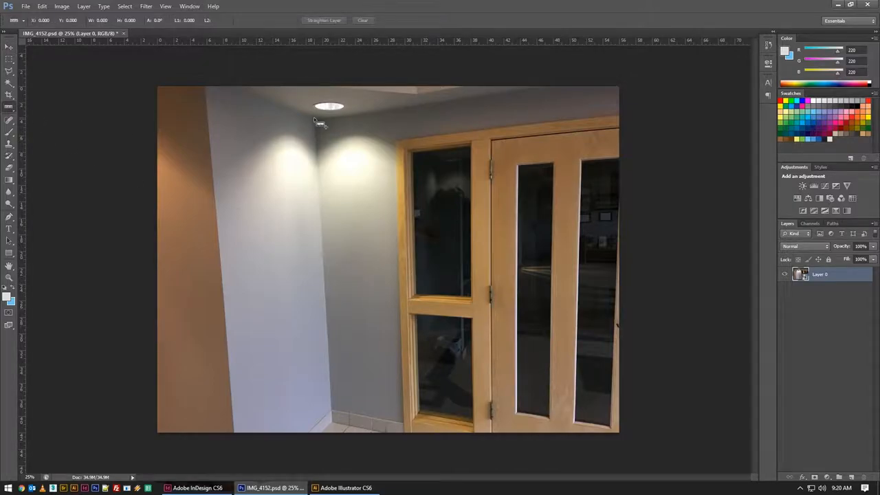
drag(315, 120, 330, 417)
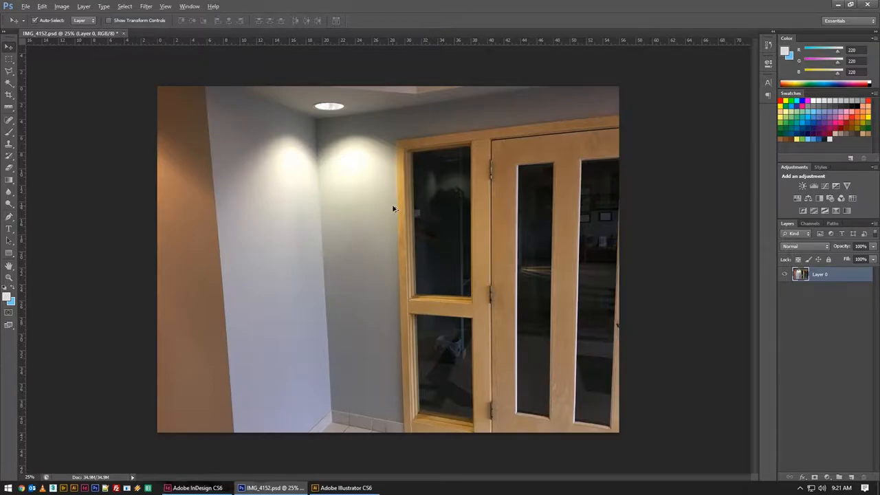
mouse_move(327, 215)
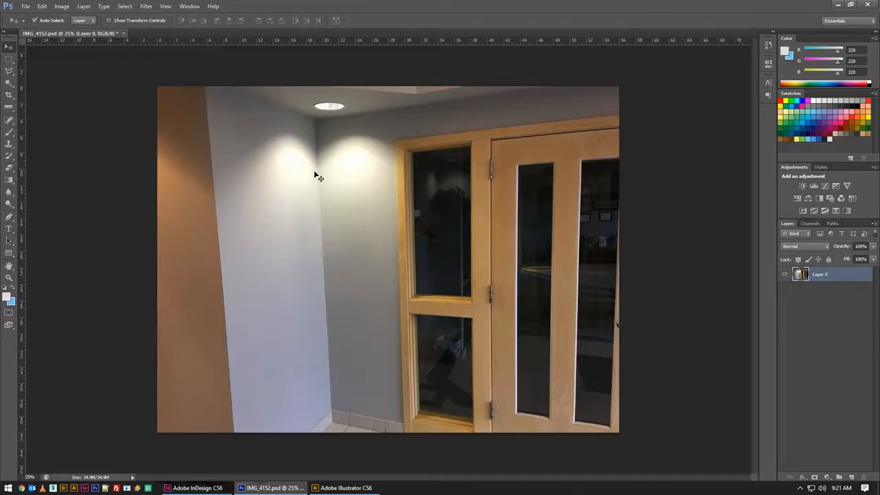
mouse_move(328, 188)
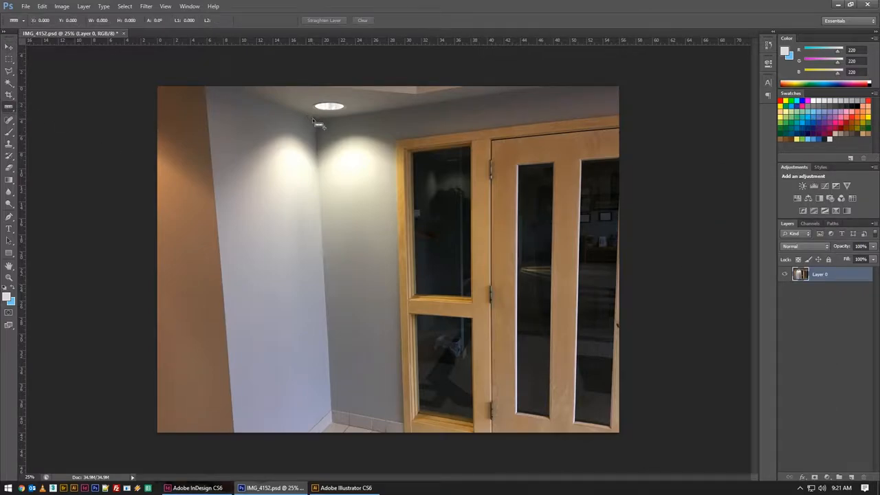
Convert the layer to a Smart Object and draw a diagonal Ruler line from the upper wall to the door frame.
drag(314, 122, 333, 413)
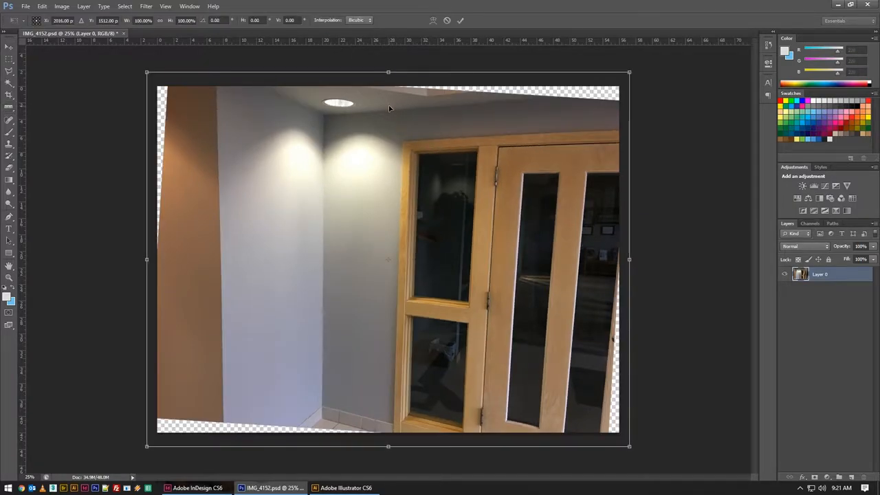
mouse_move(239, 76)
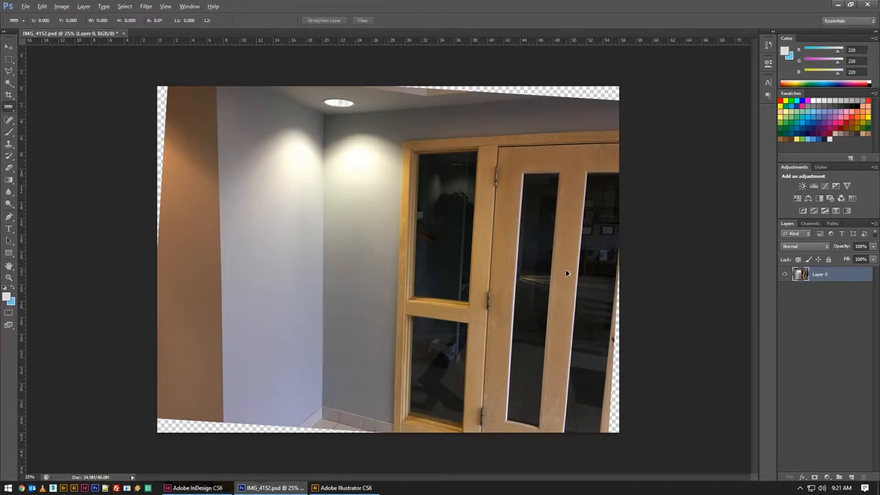
right_click(819, 274)
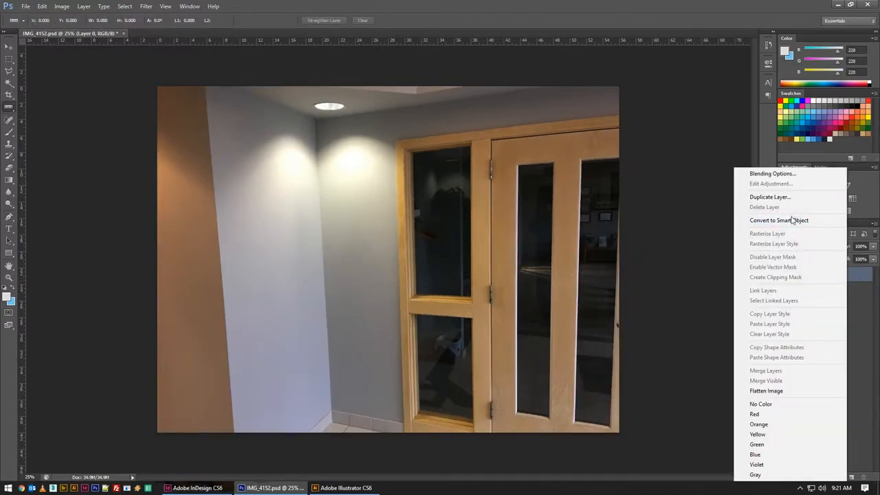
drag(258, 131, 492, 309)
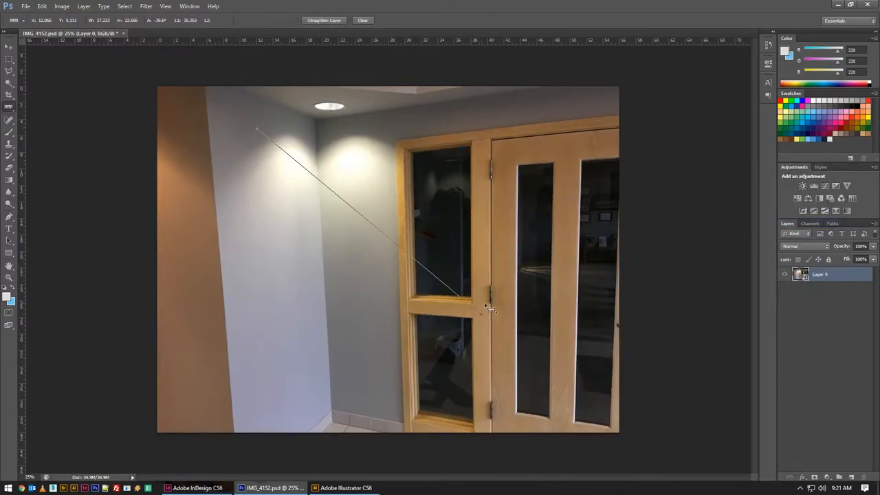